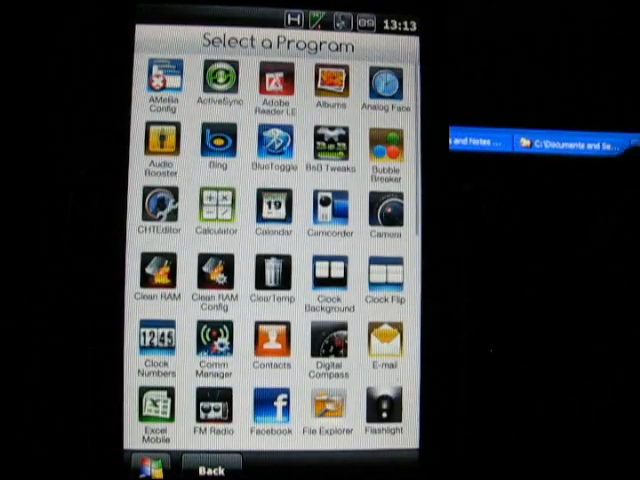
Scroll the Home tab and launch Settings, listing Personalize, Wireless controls and Sound & Display
{"action": "scroll", "scroll_direction": "down", "scroll_amount": 3}
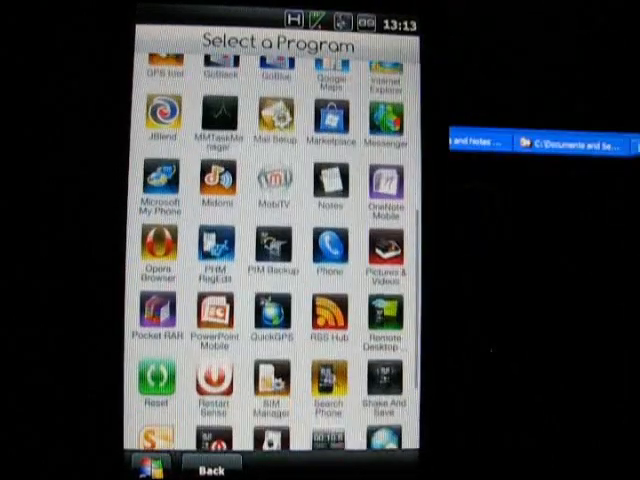
{"action": "scroll", "scroll_direction": "down", "scroll_amount": 3}
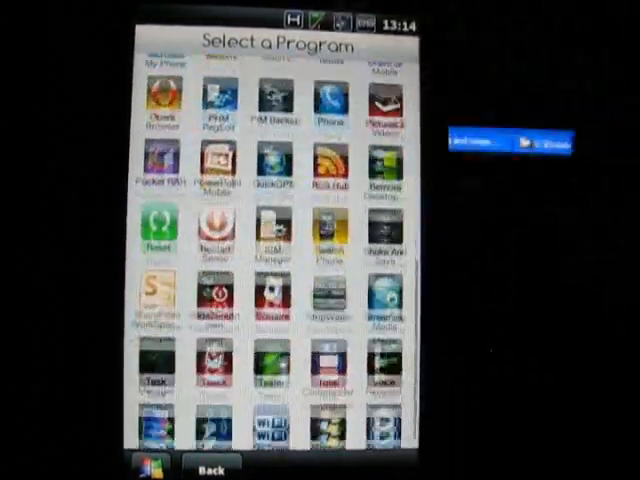
{"action": "scroll", "scroll_direction": "down", "scroll_amount": 3}
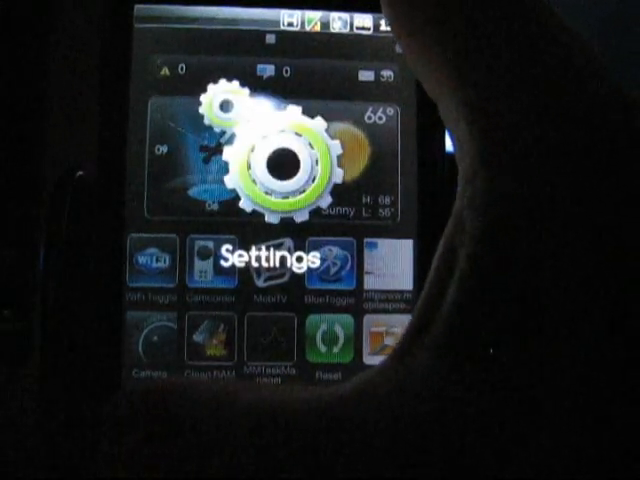
{"action": "left_click", "coordinate": [256, 264]}
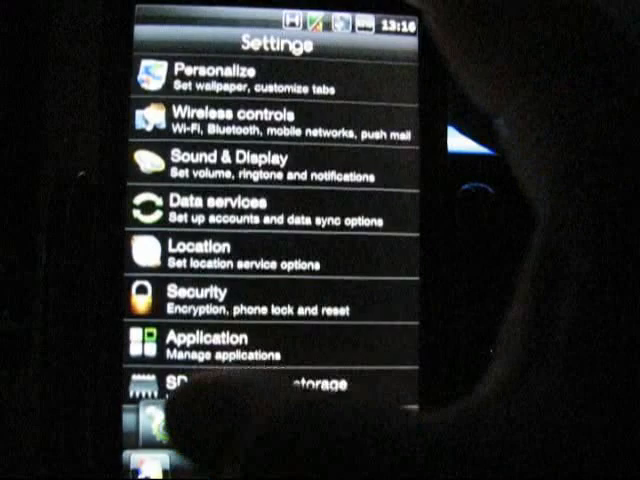